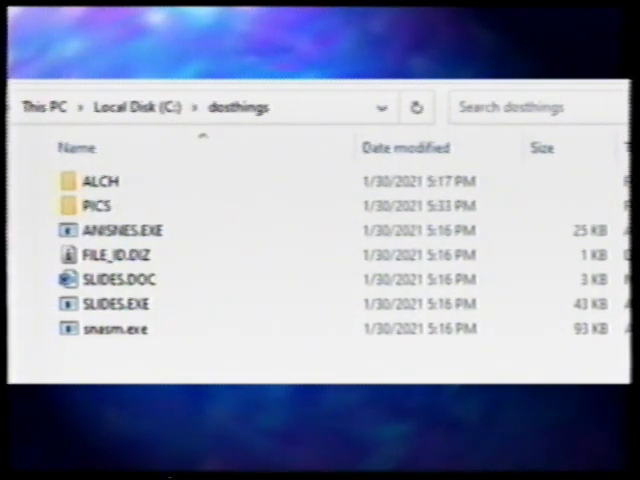
Mount c:\dosthings as drive C, list its contents, and enter the ALCH folder.
double_click(100, 181)
type("mount c c:\\dosth")
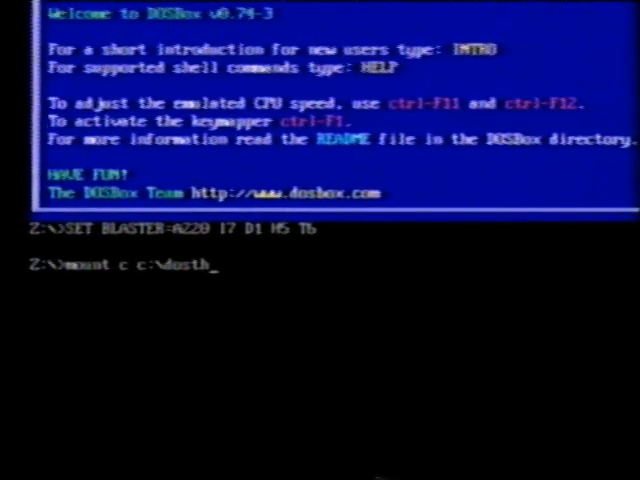
type("ings")
type("c:")
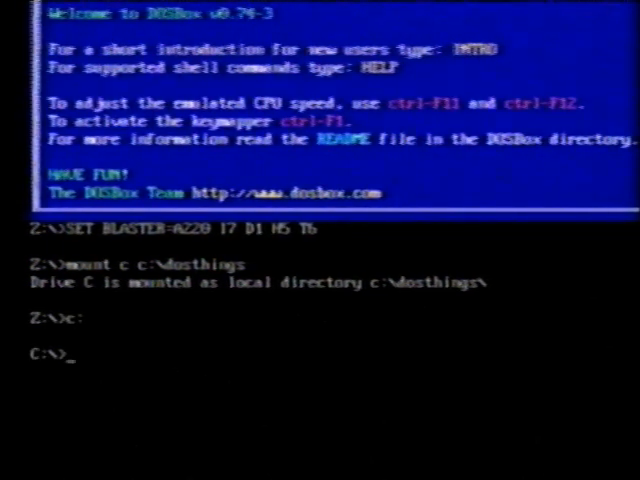
type("dor")
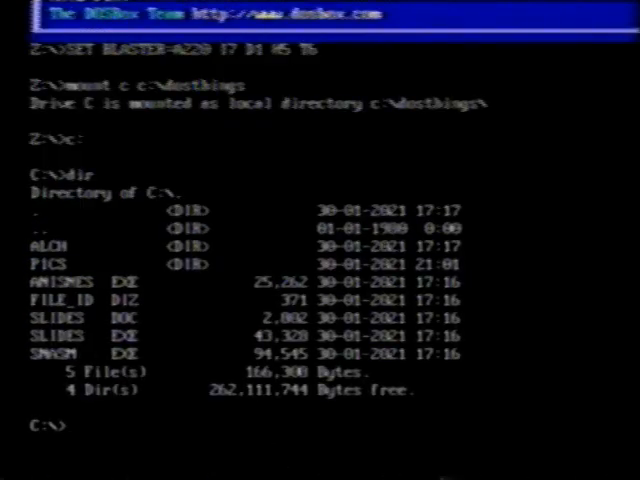
type("cd alch")
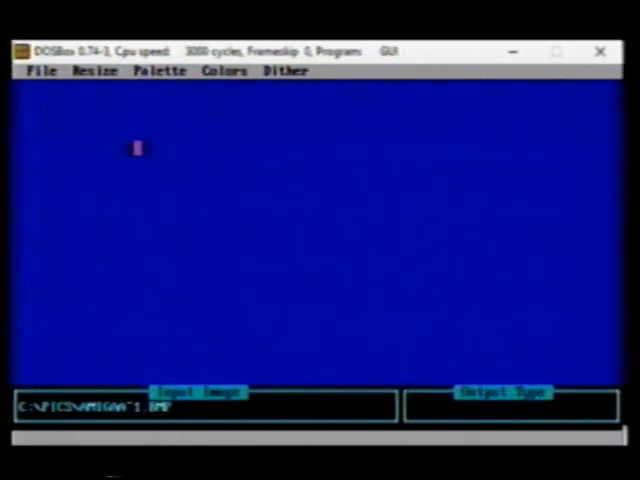
Choose PCX from the output format list for AMIGA~1.BMP.
left_click(42, 71)
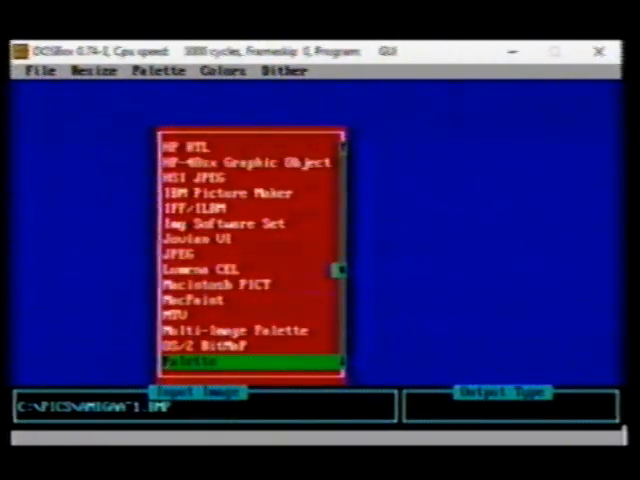
scroll("down", 3)
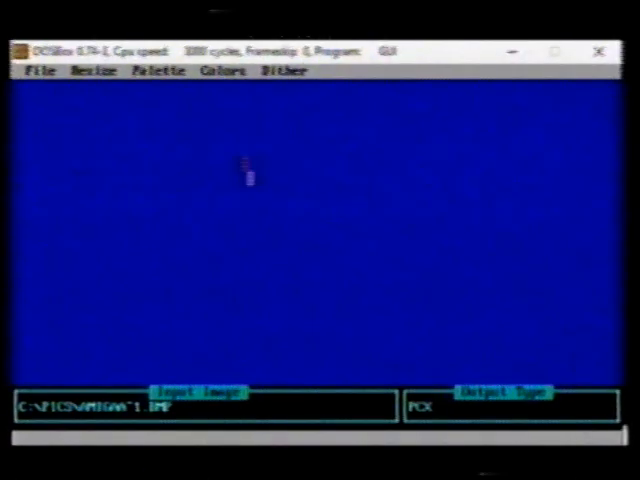
left_click(223, 70)
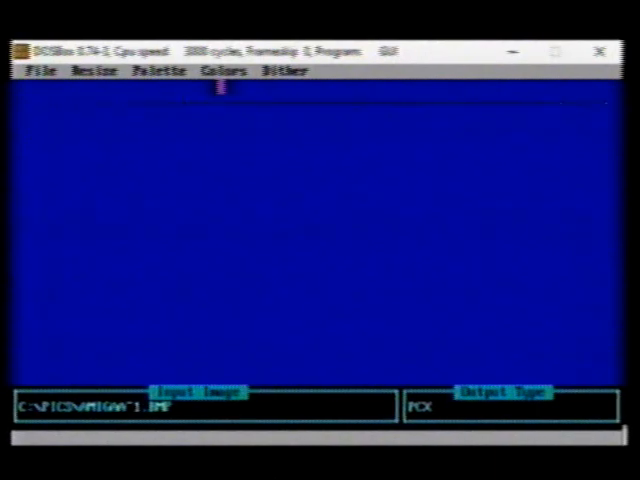
left_click(223, 71)
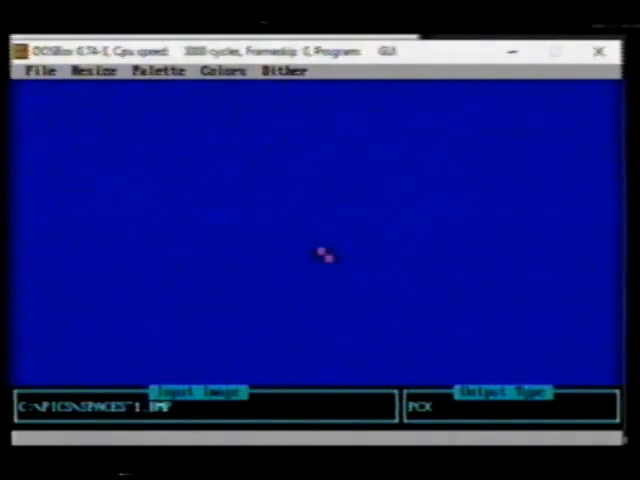
Quit Image Alchemy from the File menu.
left_click(40, 70)
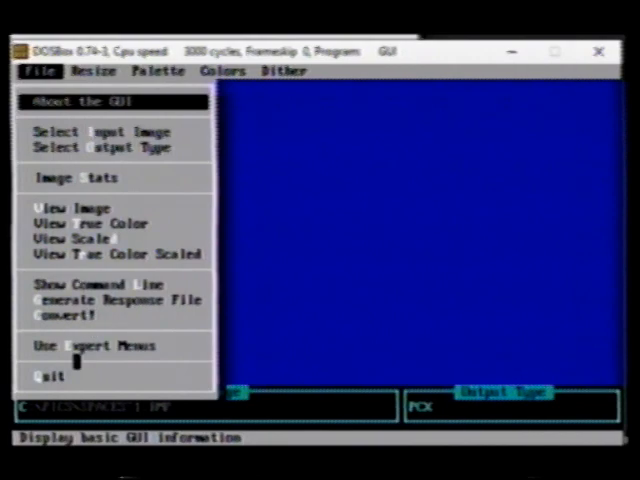
left_click(48, 376)
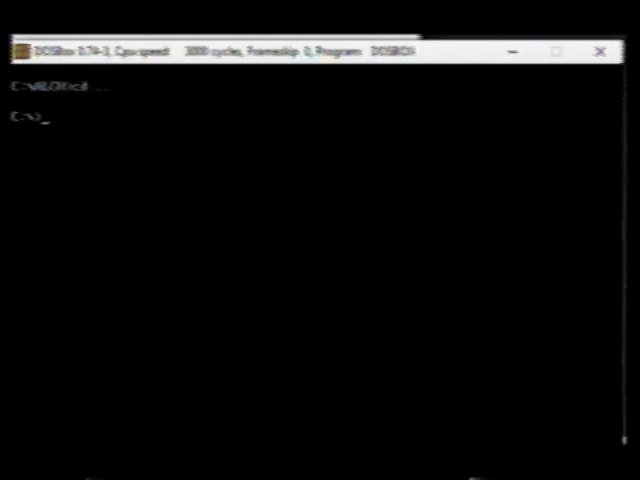
Run 'slides.exe c:\alch' to build Slide.smc, then list drive C to confirm it.
type("slides.exe c:\\a1")
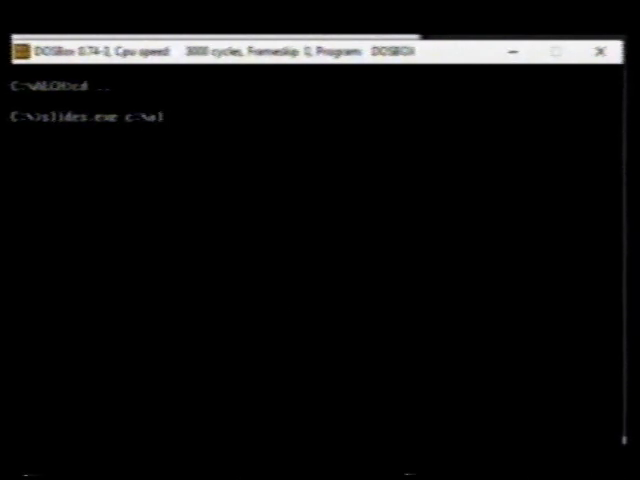
type("ch")
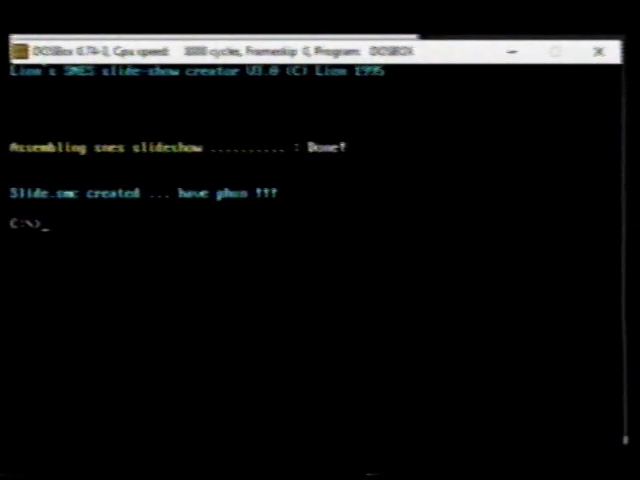
type("dir")
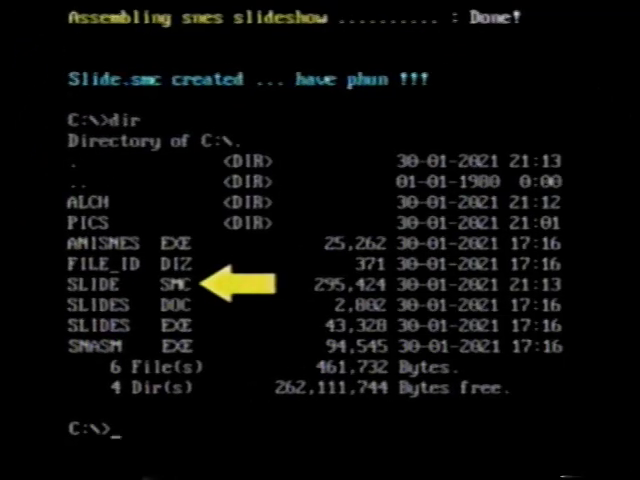